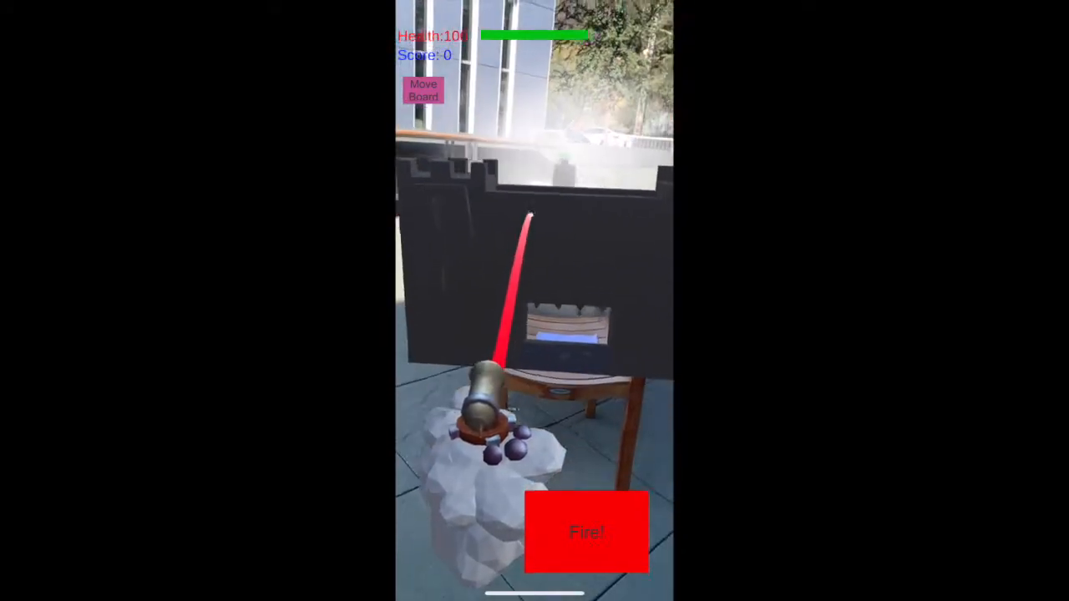
Fire two cannonballs past the dark rampart wall at the enemy board beyond the table.
{"action": "left_click", "coordinate": [592, 541]}
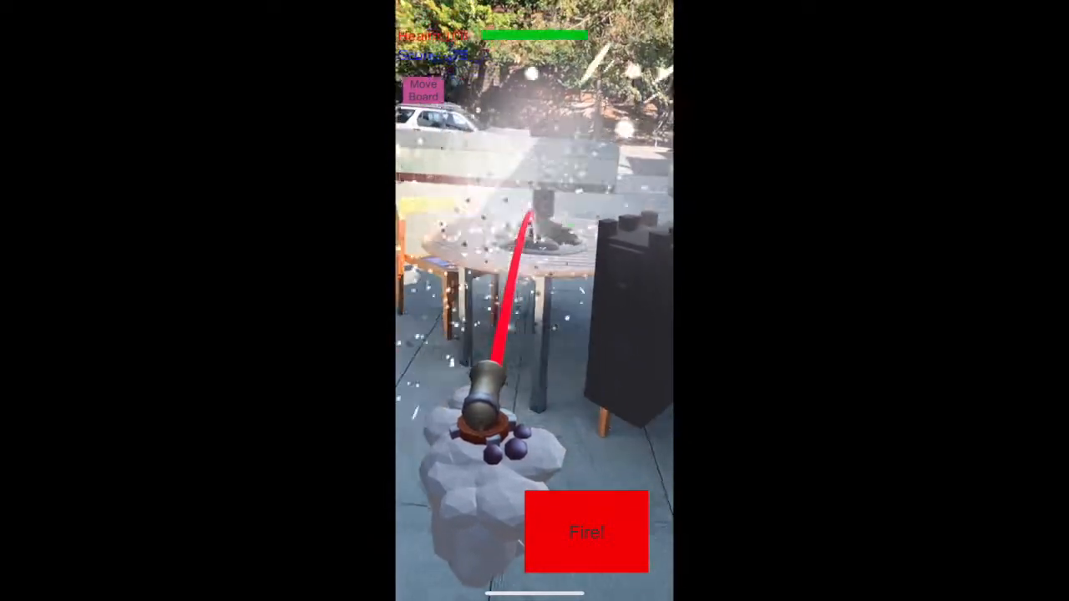
{"action": "left_click", "coordinate": [584, 532]}
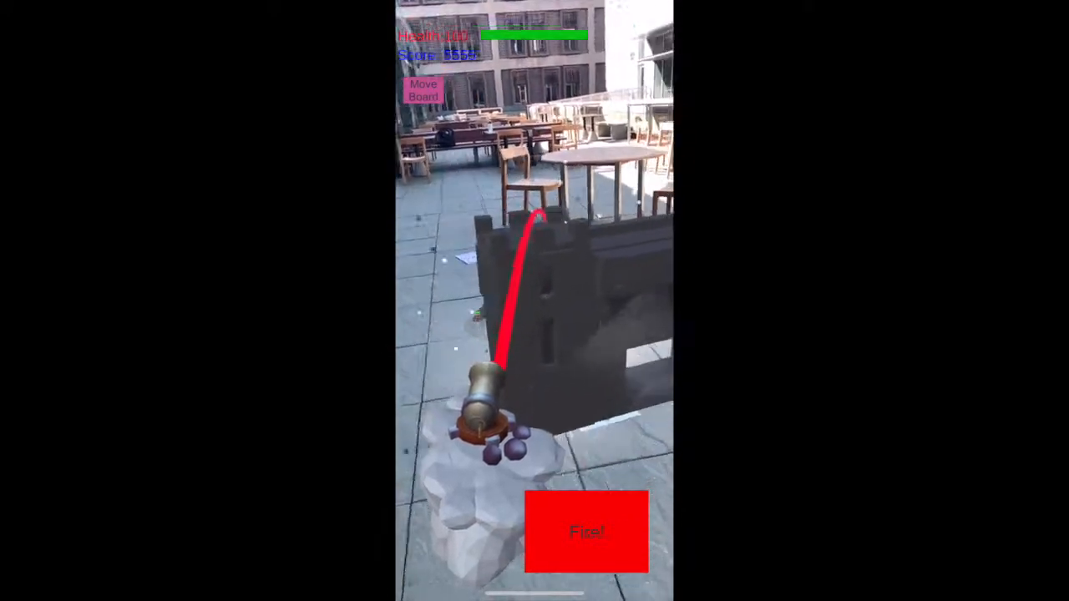
Launch a single shot over the rampart wall at the enemy castle towers across the terrace.
{"action": "left_click", "coordinate": [593, 535]}
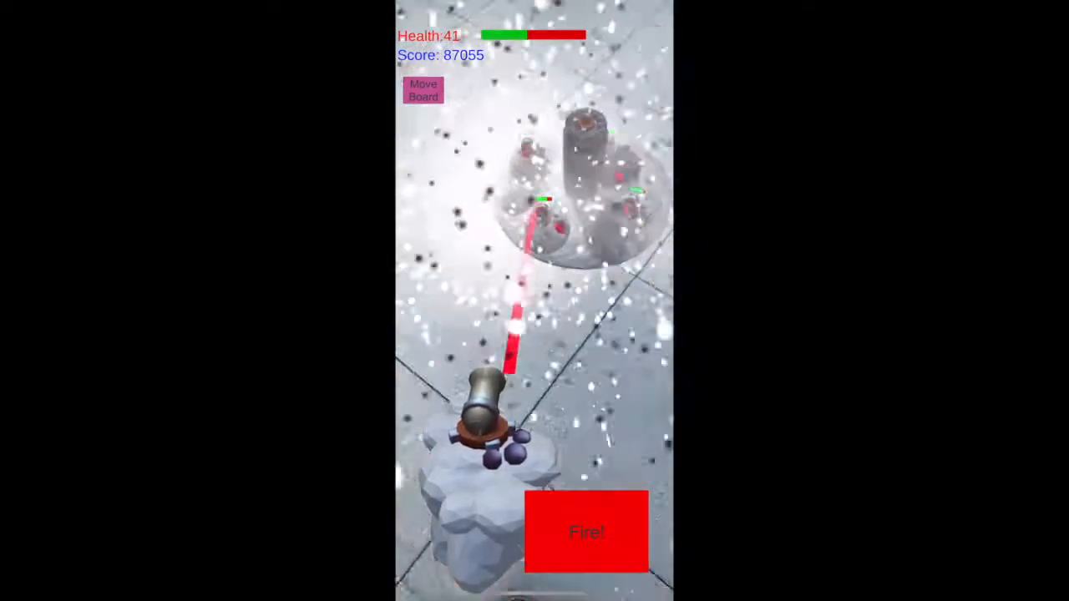
Shell the enemy towers with seven shots from behind the ramparts, reaching a score of 93,937.
{"action": "left_click", "coordinate": [586, 531]}
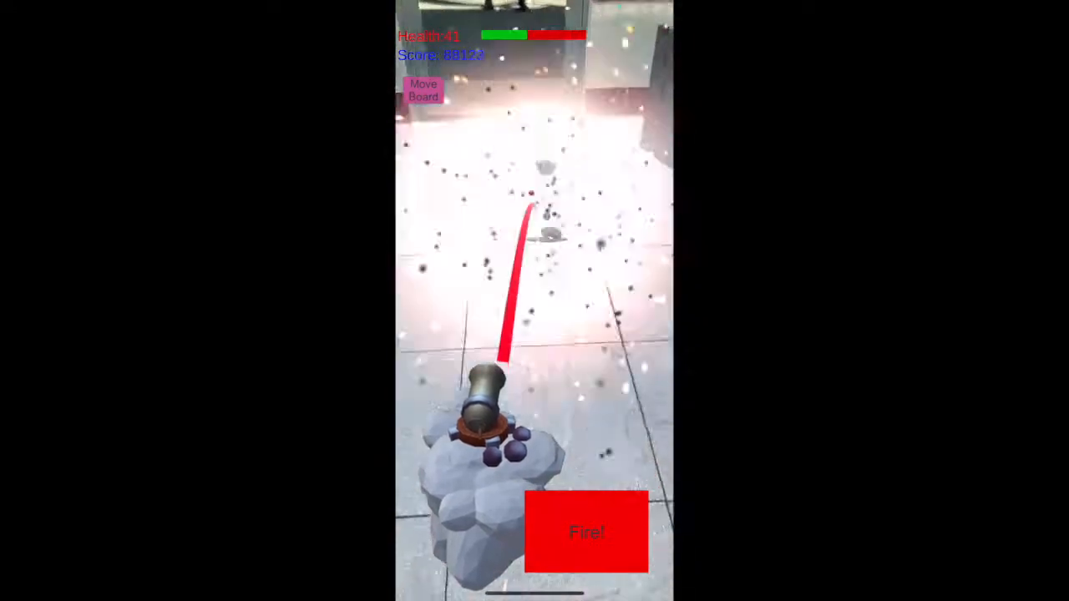
{"action": "left_click", "coordinate": [587, 531]}
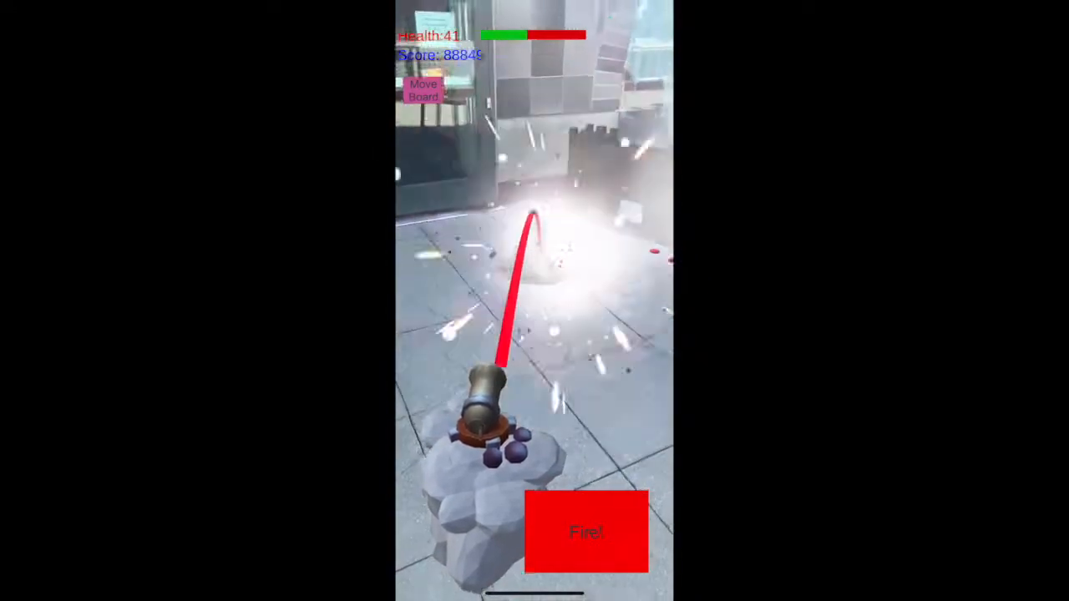
{"action": "left_click", "coordinate": [586, 533]}
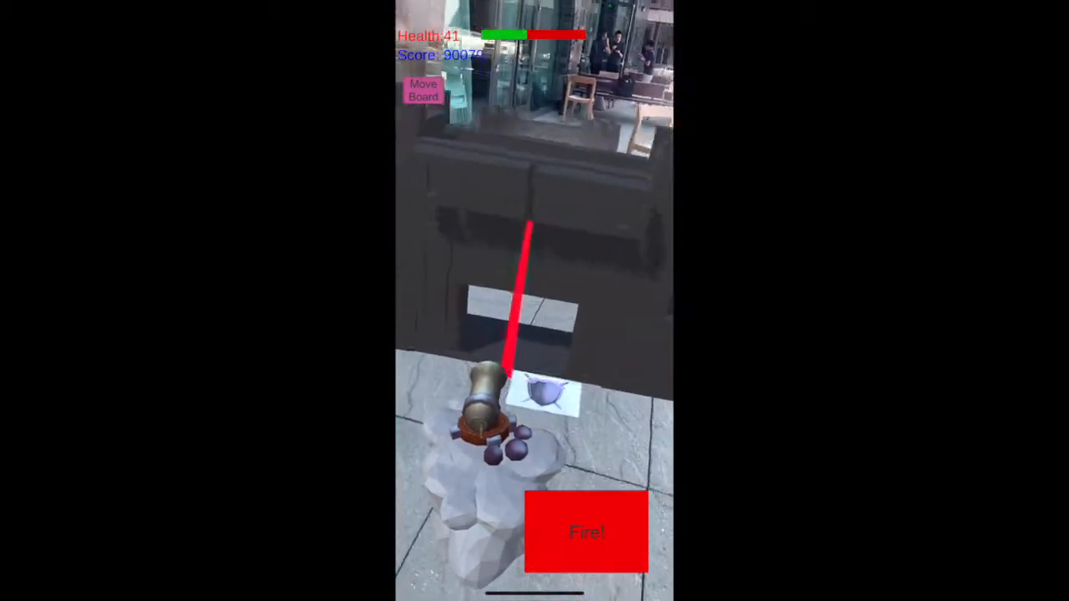
{"action": "left_click", "coordinate": [587, 531]}
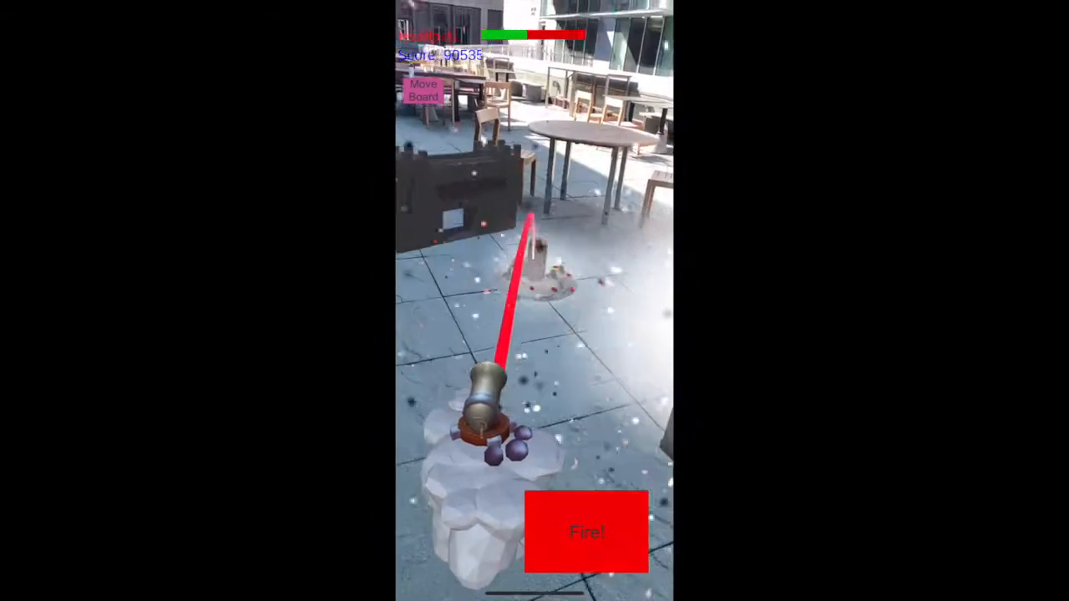
{"action": "left_click", "coordinate": [588, 531]}
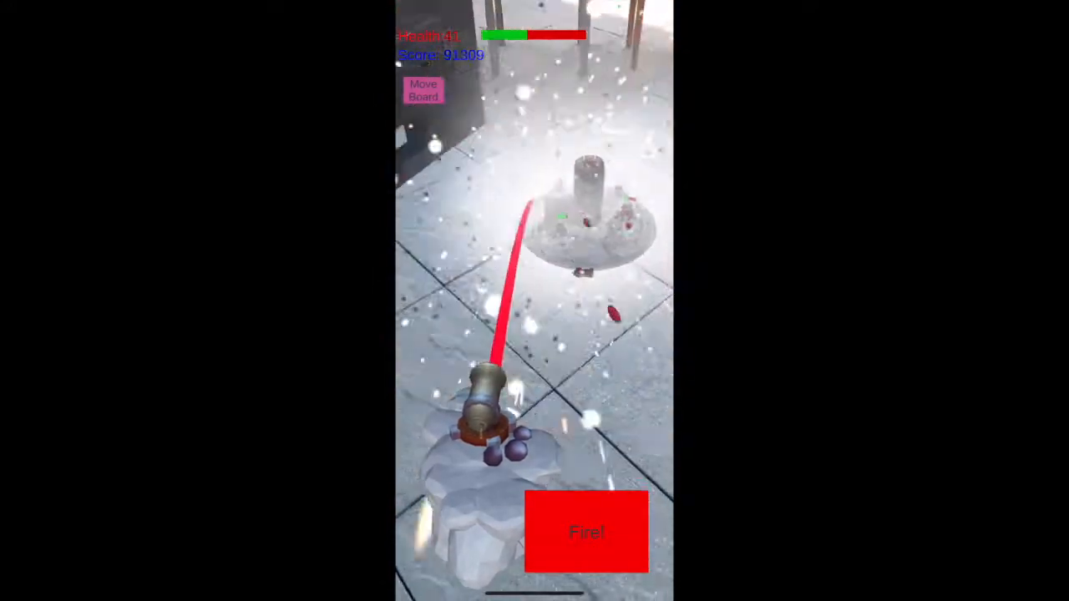
{"action": "left_click", "coordinate": [586, 535]}
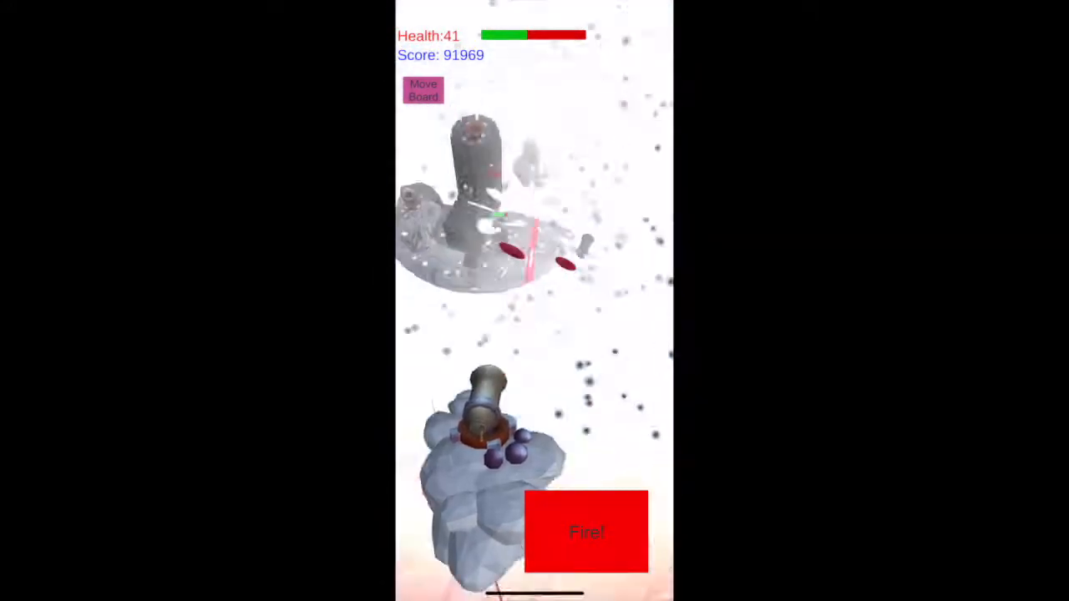
{"action": "left_click", "coordinate": [585, 531]}
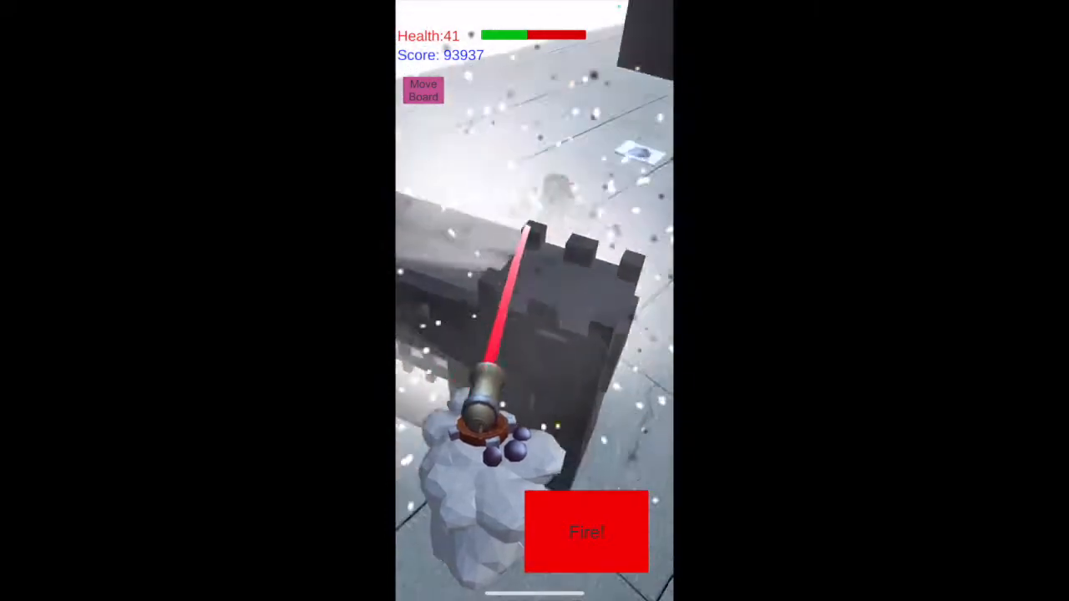
Fire two shots from beside the rampart at the enemies on the board, passing 110,000 points.
{"action": "left_click", "coordinate": [591, 534]}
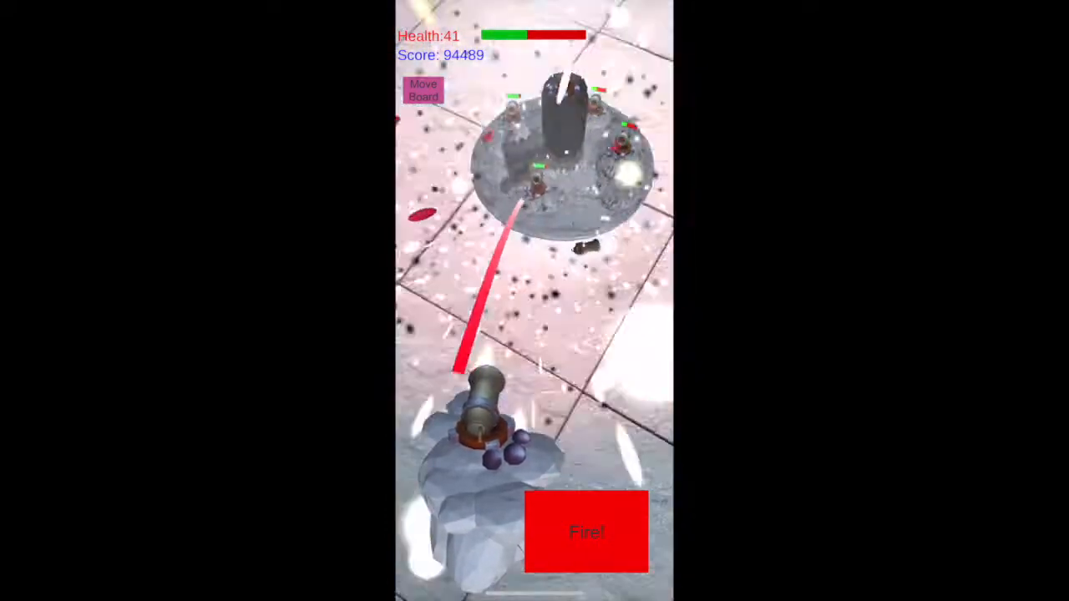
{"action": "left_click", "coordinate": [586, 531]}
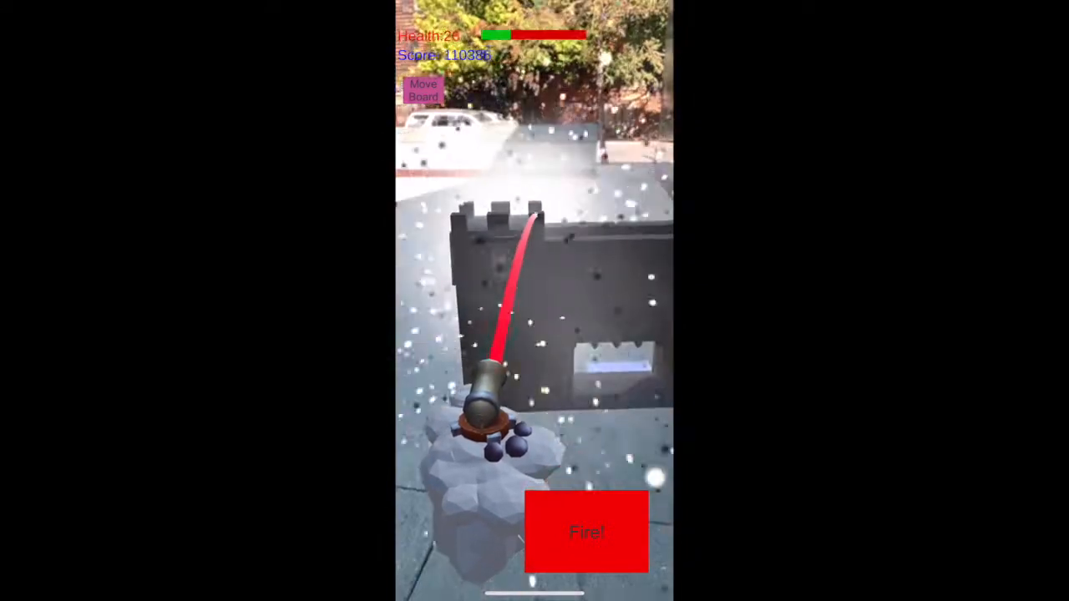
Fire six cannonballs from behind the wall at the enemy tower on the pavement, reaching 114,026.
{"action": "left_click", "coordinate": [588, 531]}
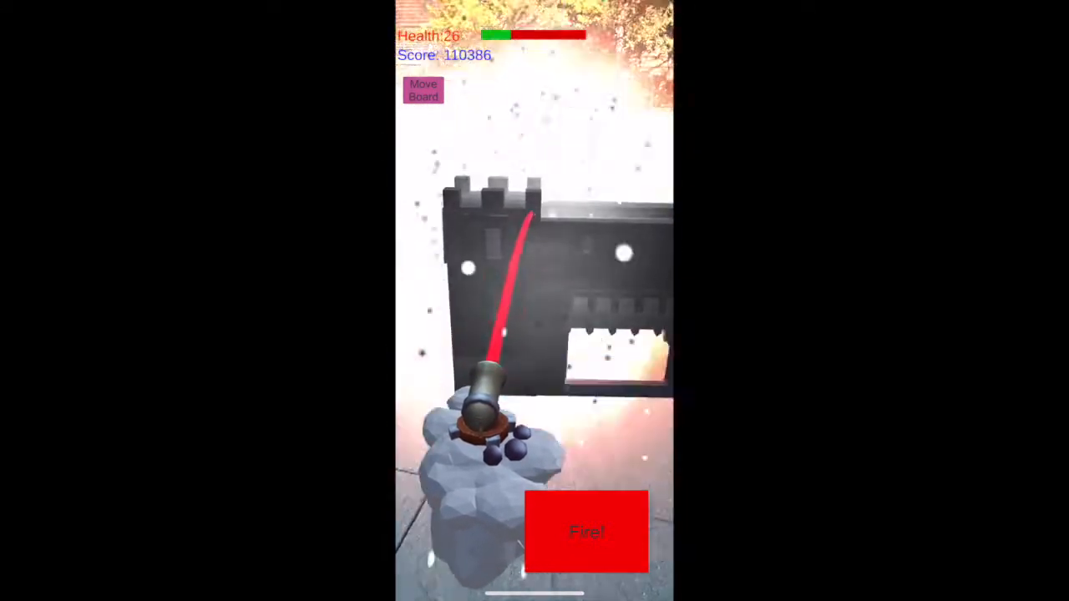
{"action": "left_click", "coordinate": [591, 535]}
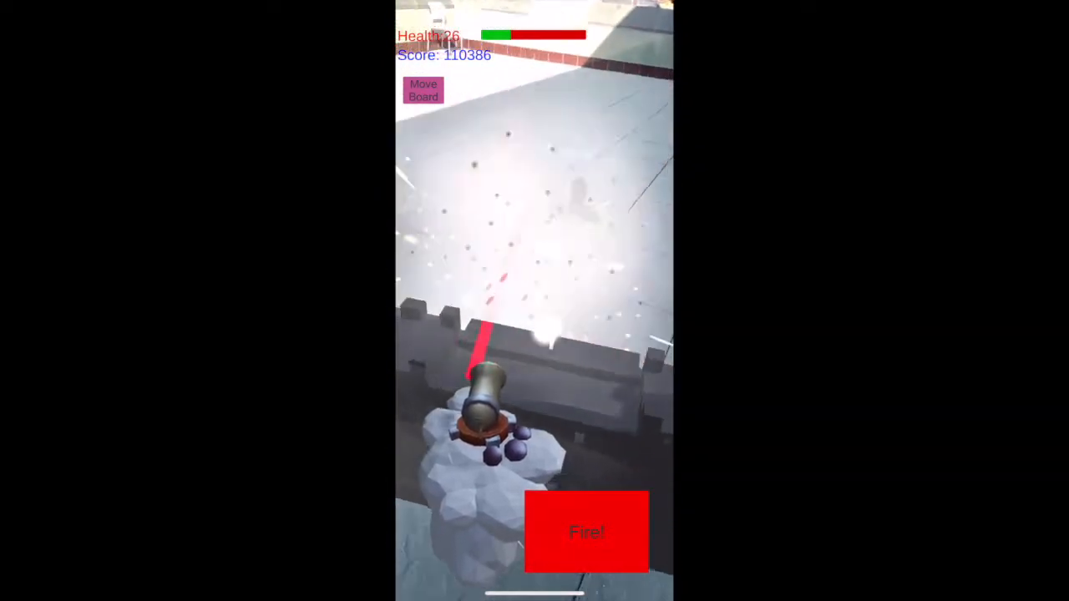
{"action": "left_click", "coordinate": [588, 532]}
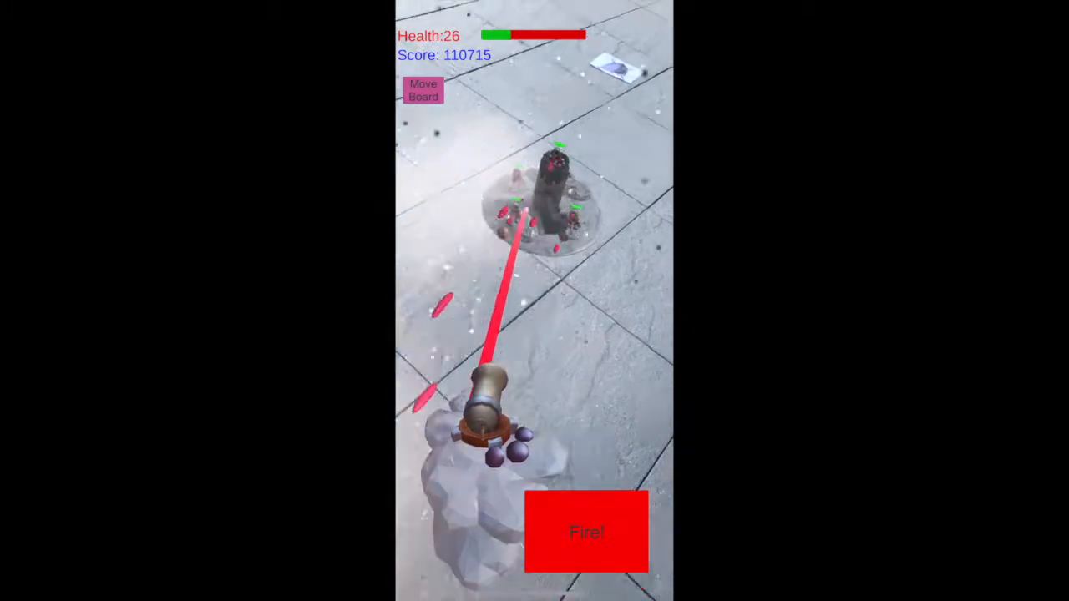
{"action": "left_click", "coordinate": [586, 535]}
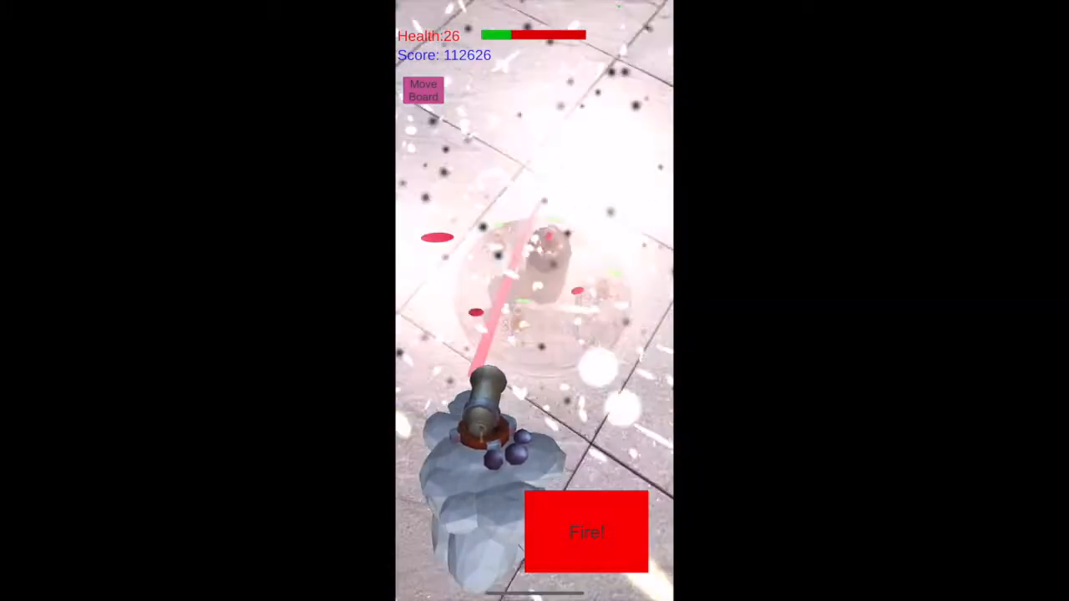
{"action": "left_click", "coordinate": [587, 531]}
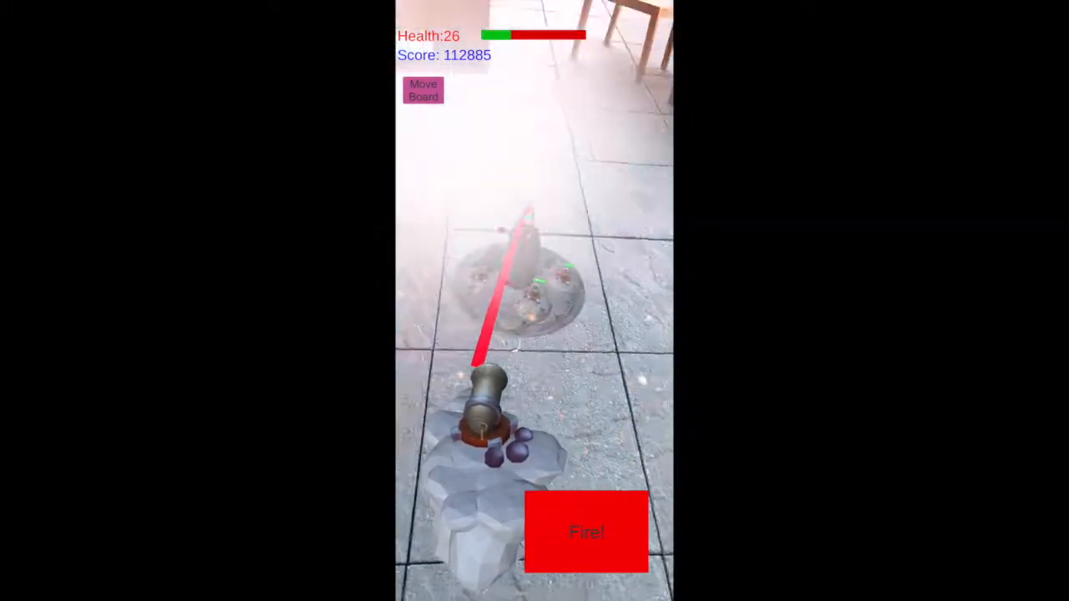
{"action": "left_click", "coordinate": [581, 531]}
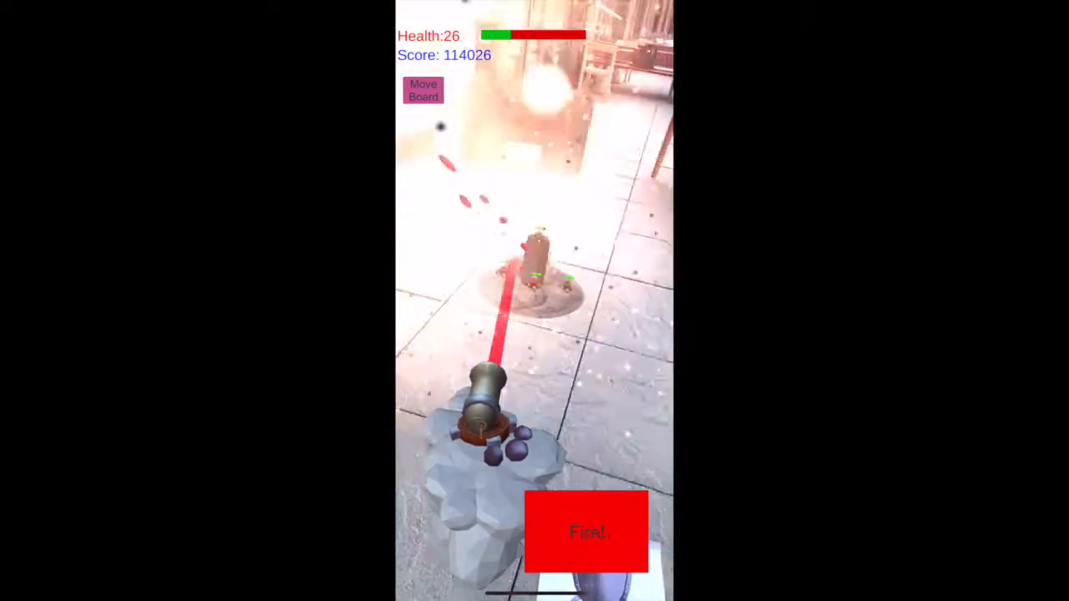